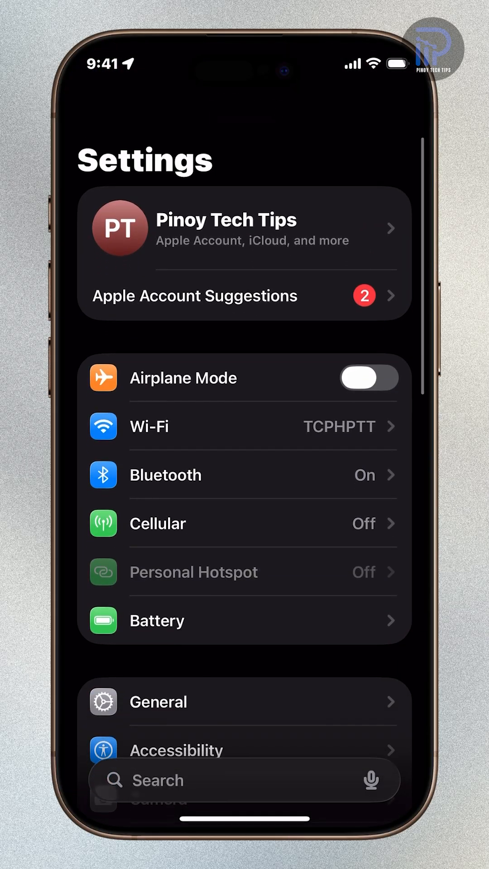
Launch Safari from the Home Screen and decline the 'Open this page in Spotify?' prompt
scroll("down", 3)
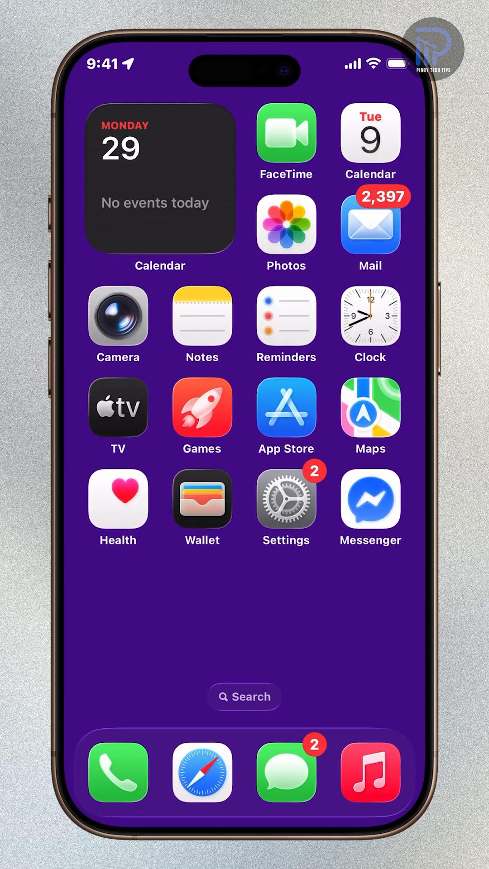
left_click(202, 773)
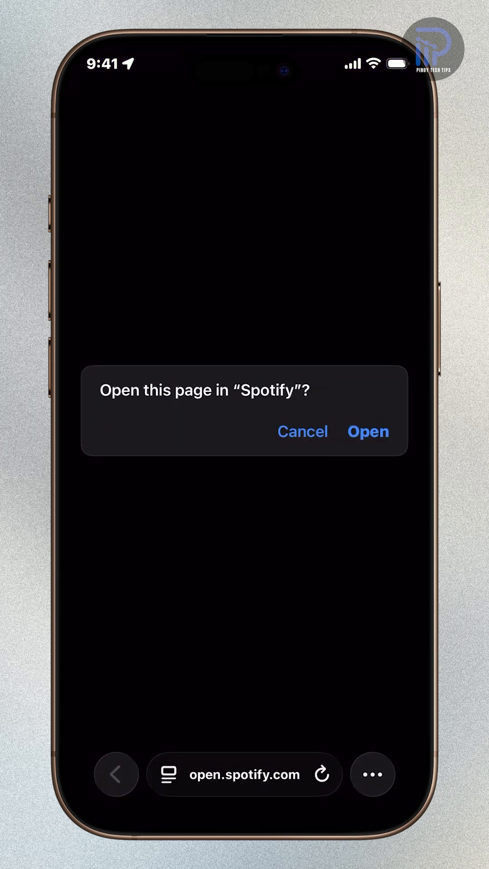
left_click(368, 431)
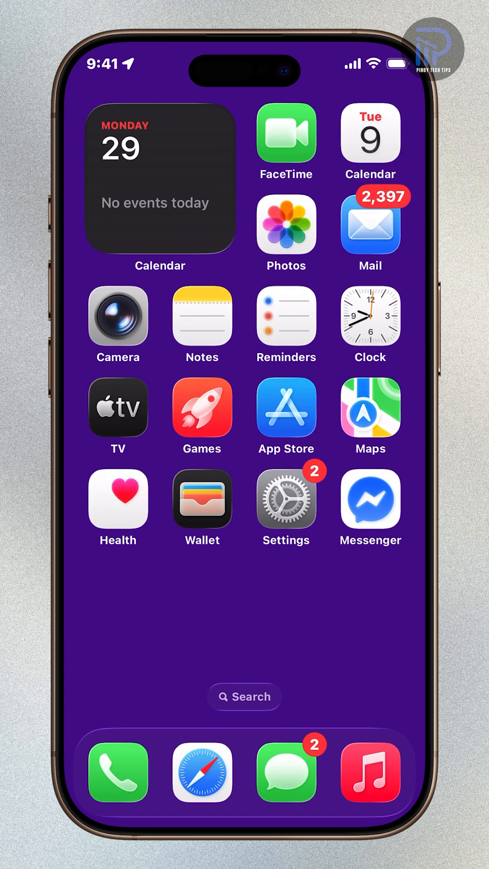
From Settings, go into Privacy & Security and reach the Lockdown Mode page
left_click(286, 498)
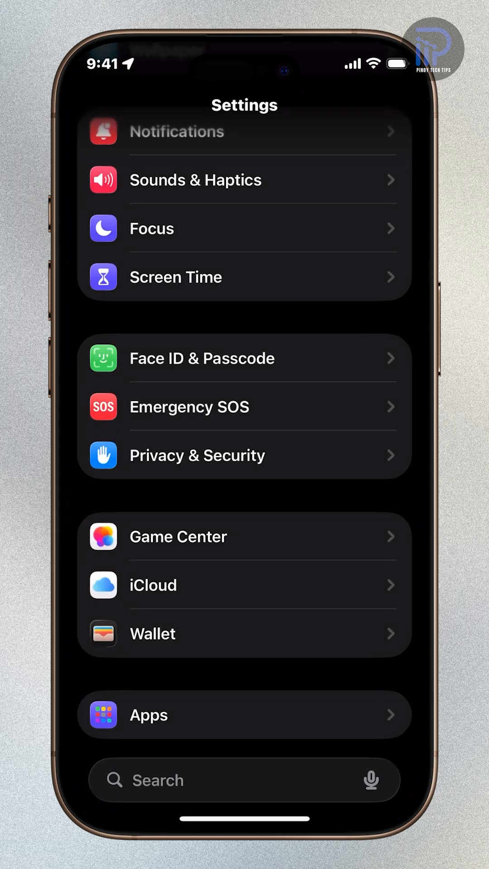
scroll("down", 3)
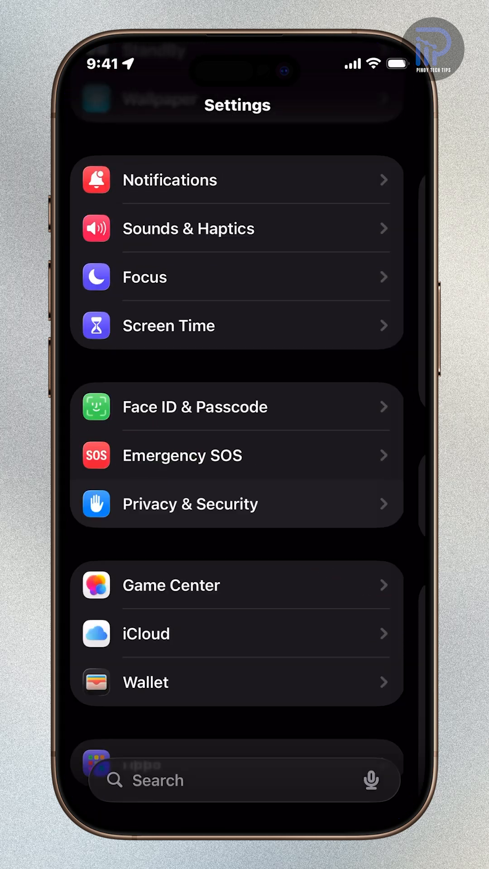
left_click(191, 504)
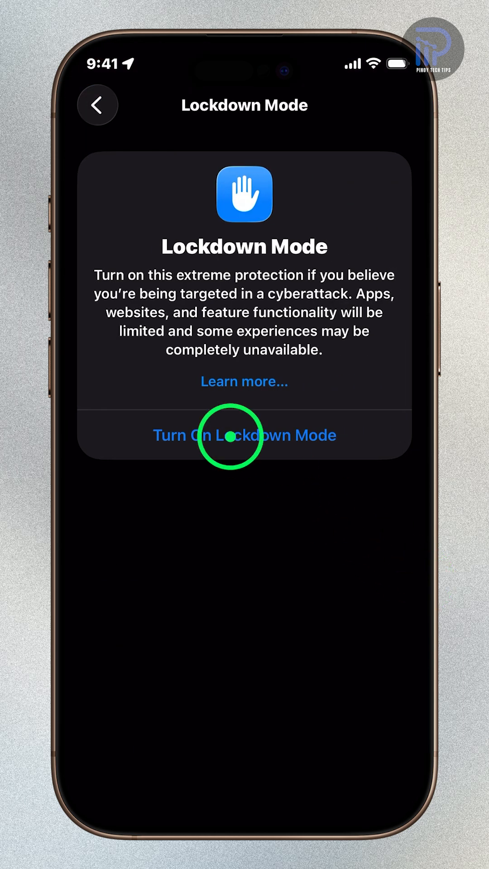
Enable Lockdown Mode through its info sheet and confirm with Turn On & Restart
left_click(244, 382)
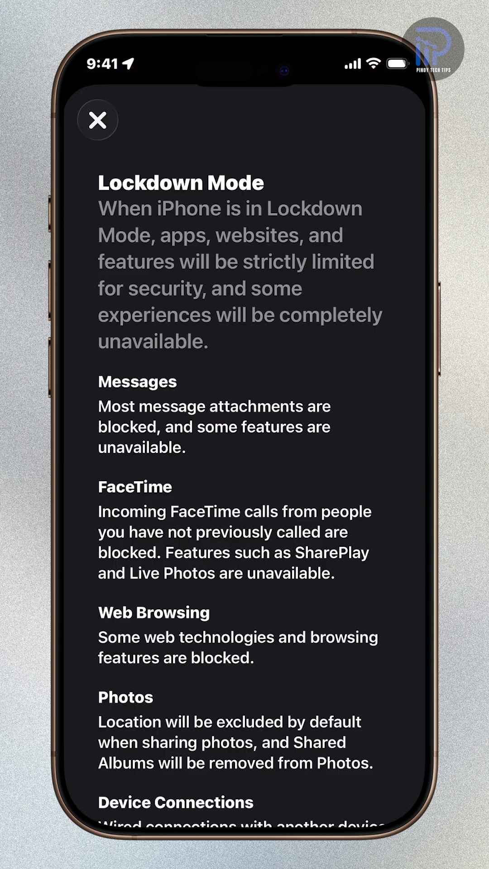
scroll("down", 3)
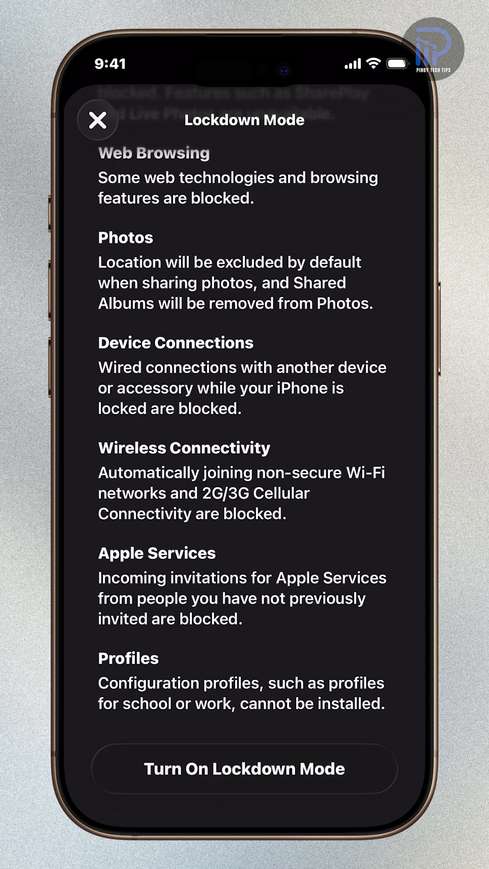
left_click(243, 769)
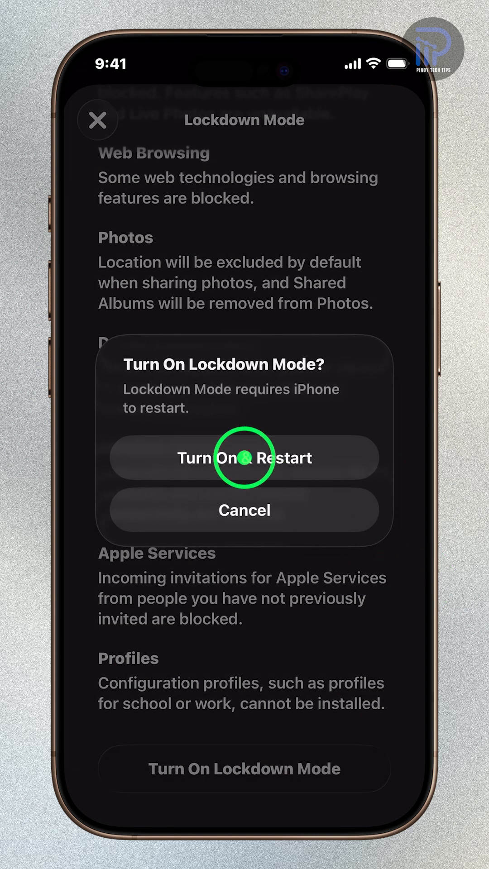
left_click(244, 457)
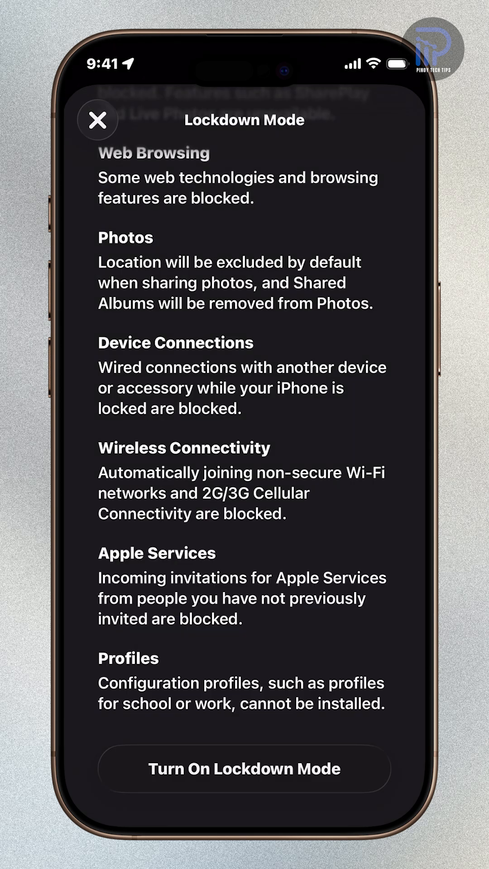
left_click(97, 120)
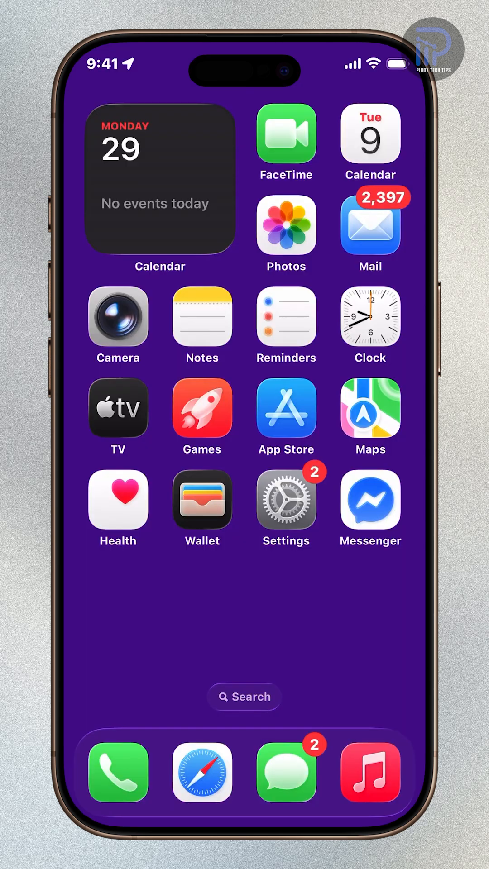
Browse the Spotify Home feed, then land on the Apple Support Communication Safety article
left_click(286, 501)
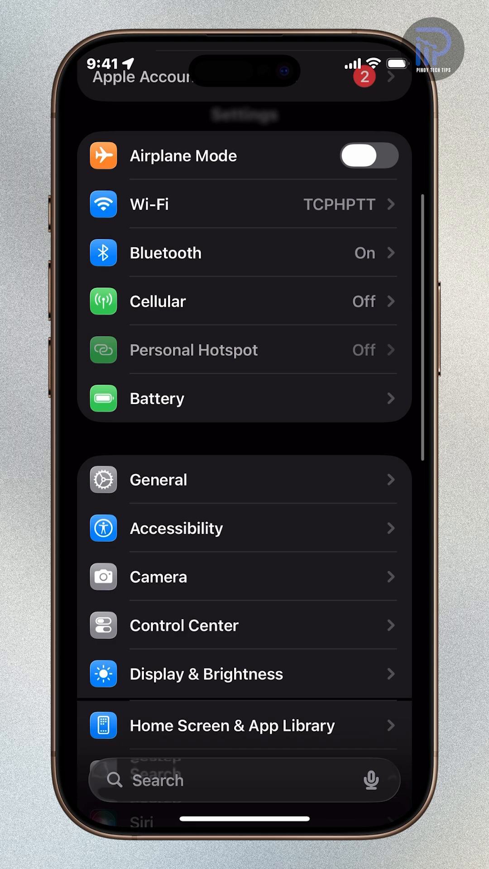
scroll("down", 3)
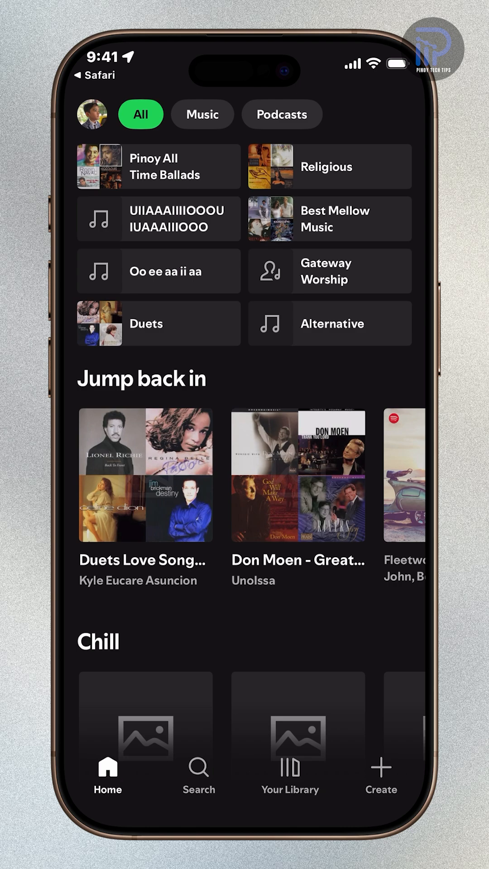
scroll("down", 3)
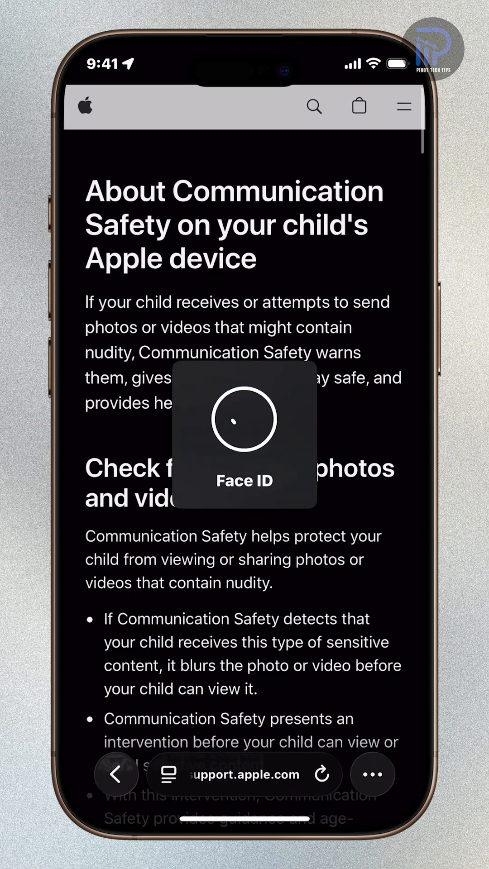
Read down the Communication Safety article to its Screen Time toggle steps
scroll("down", 3)
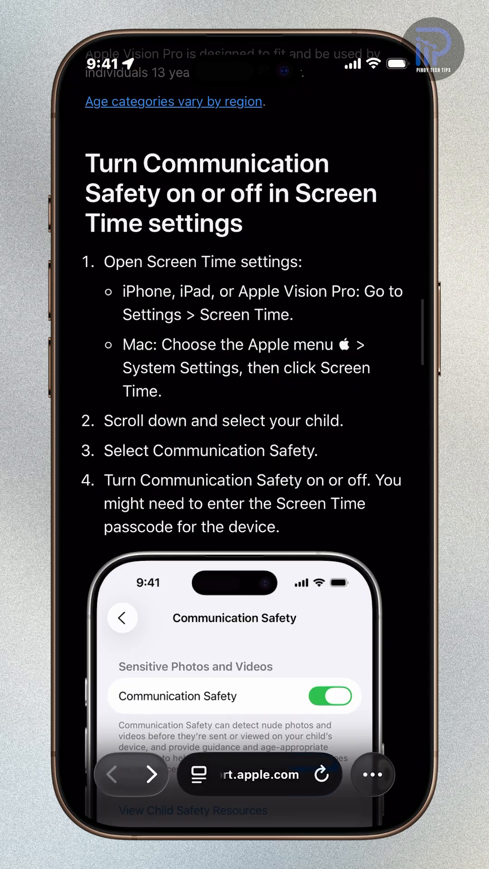
scroll("down", 3)
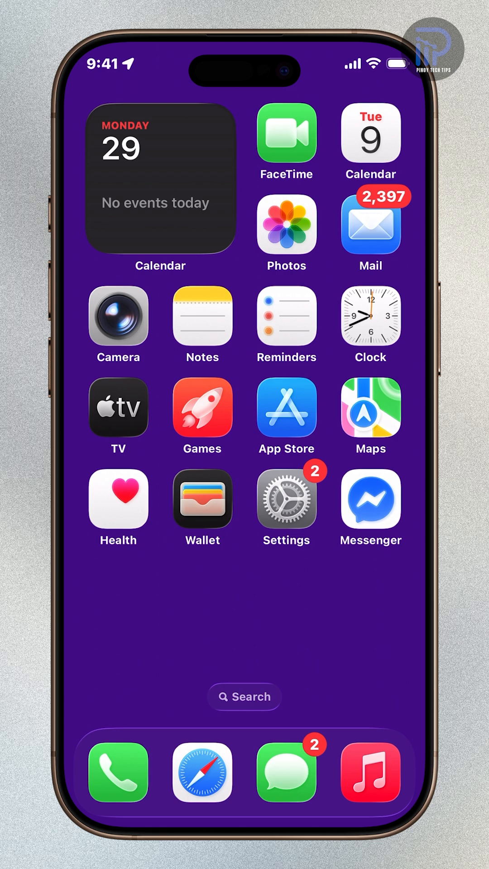
Reopen Settings and scroll its main list past General toward Notifications
left_click(286, 502)
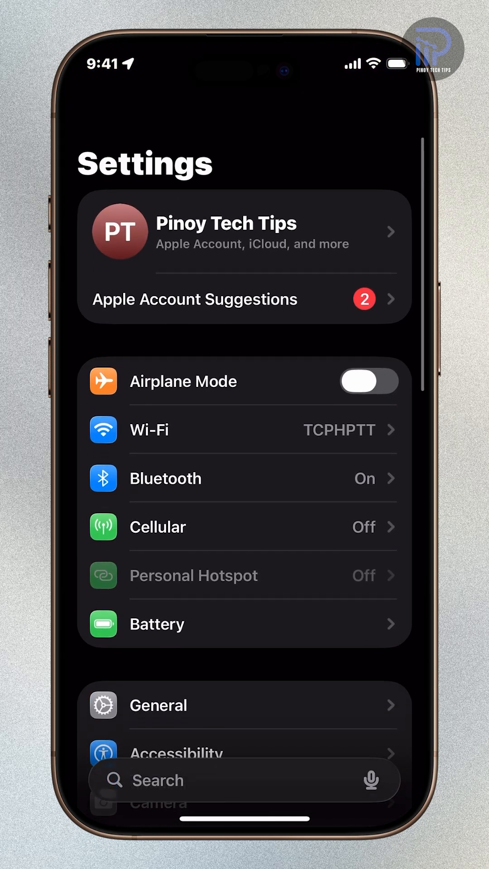
scroll("up", 3)
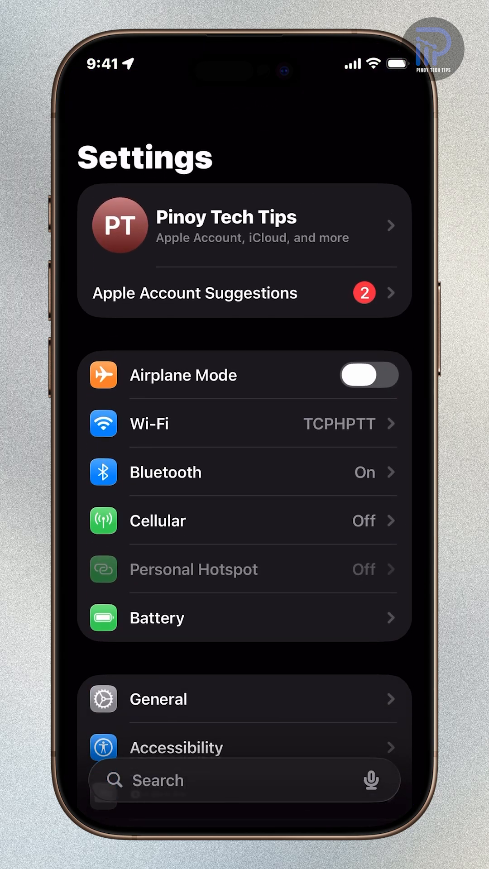
scroll("down", 3)
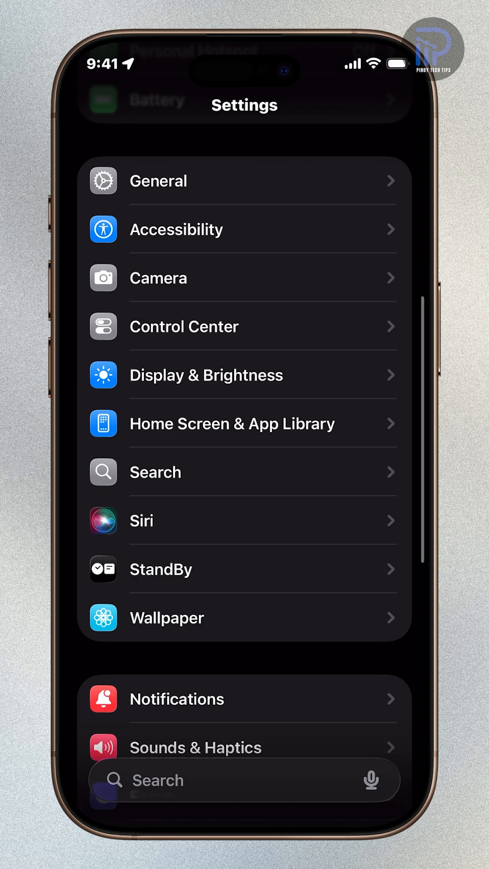